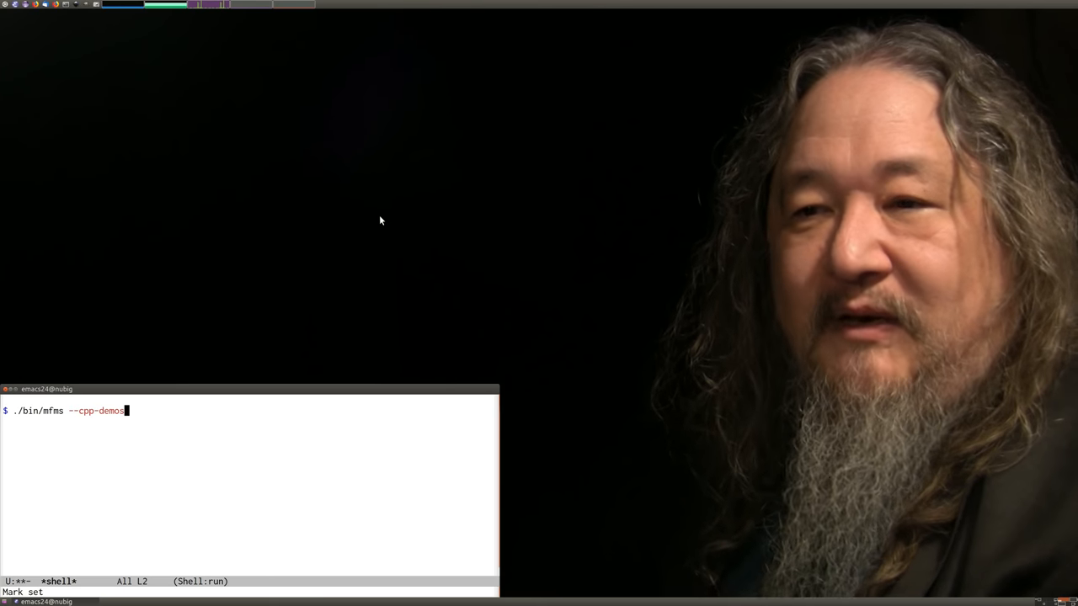
mouse_move(430, 478)
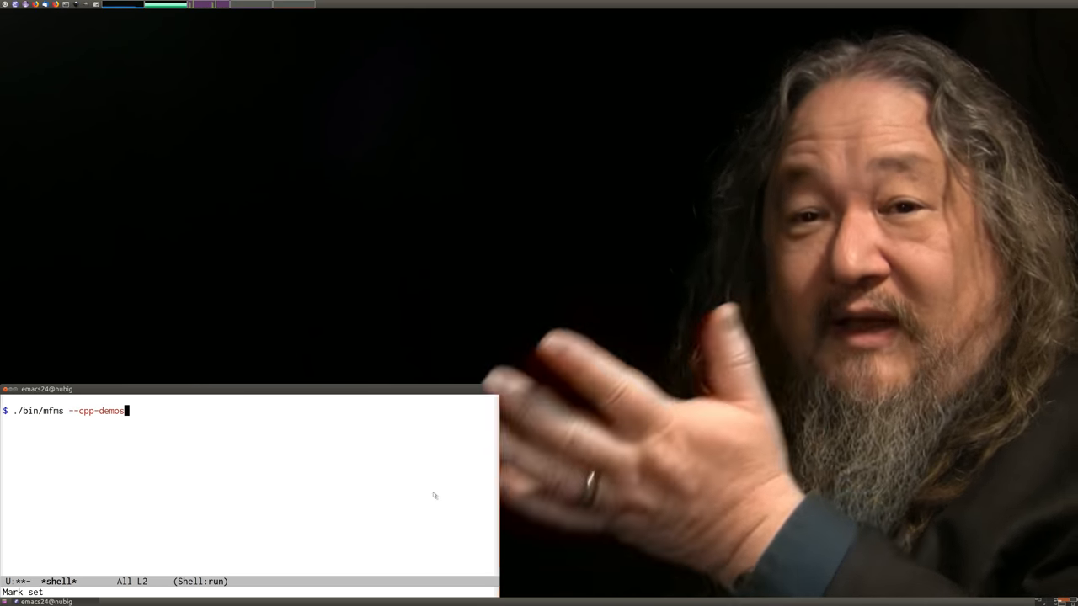
Step: Run ./bin/mfms --cpp-demo from the shell to launch the four-tile demo simulation
key(Return)
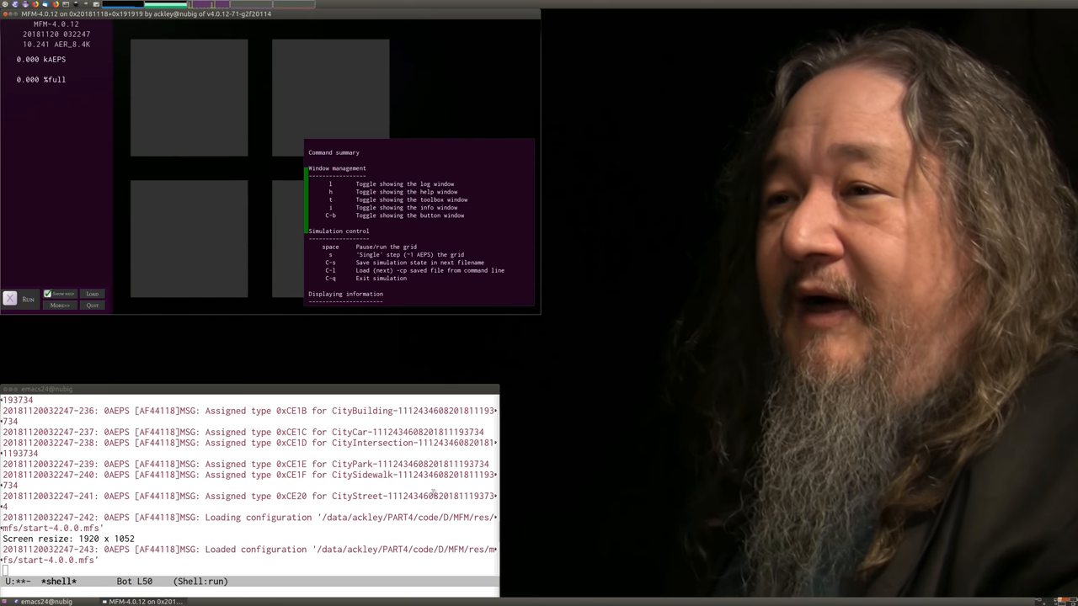
mouse_move(374, 340)
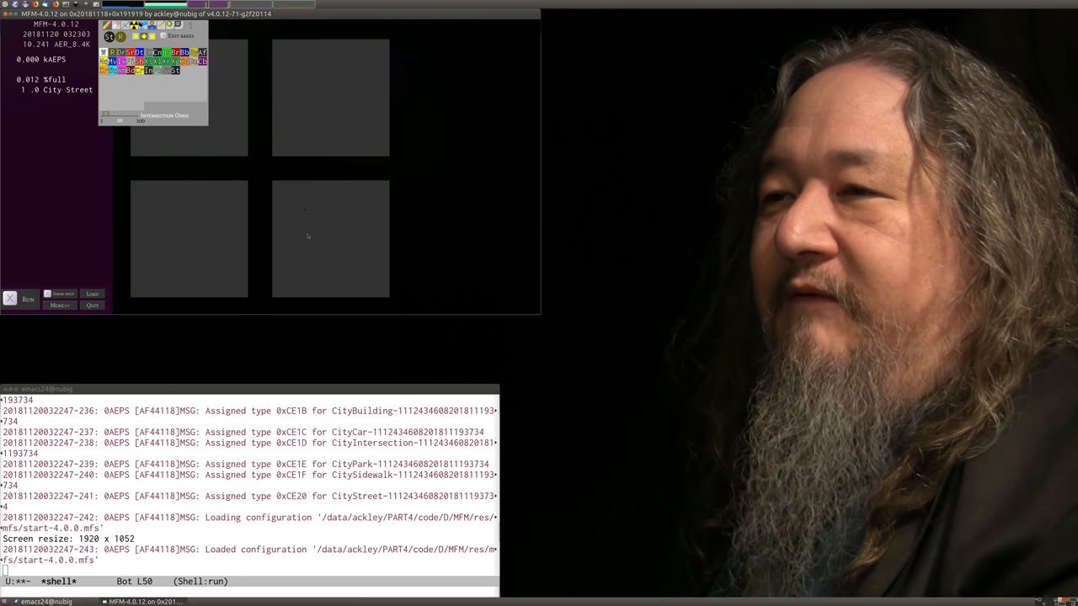
click(27, 300)
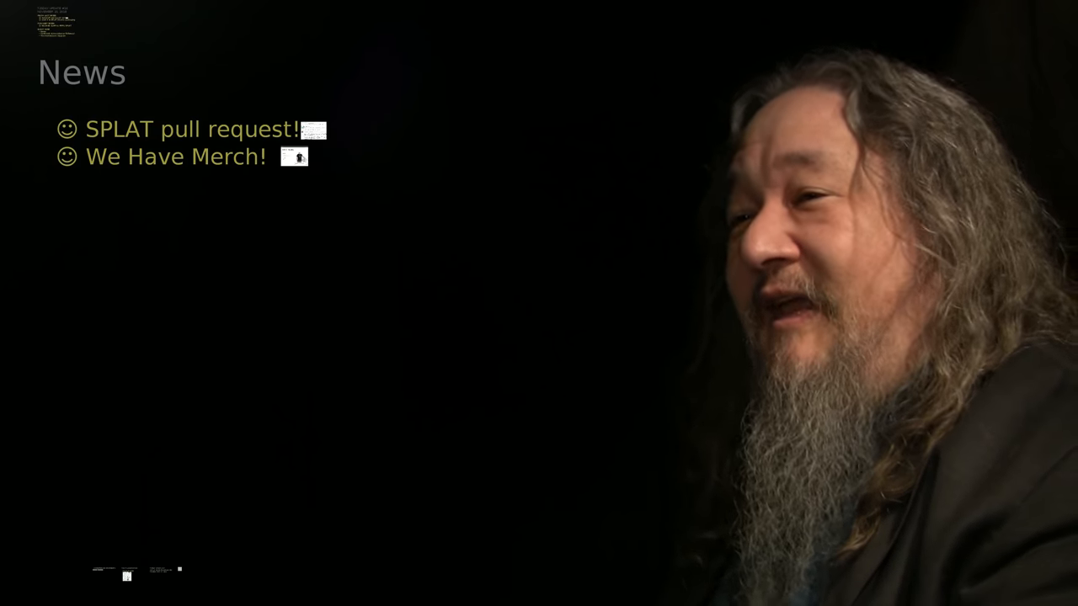
click(293, 157)
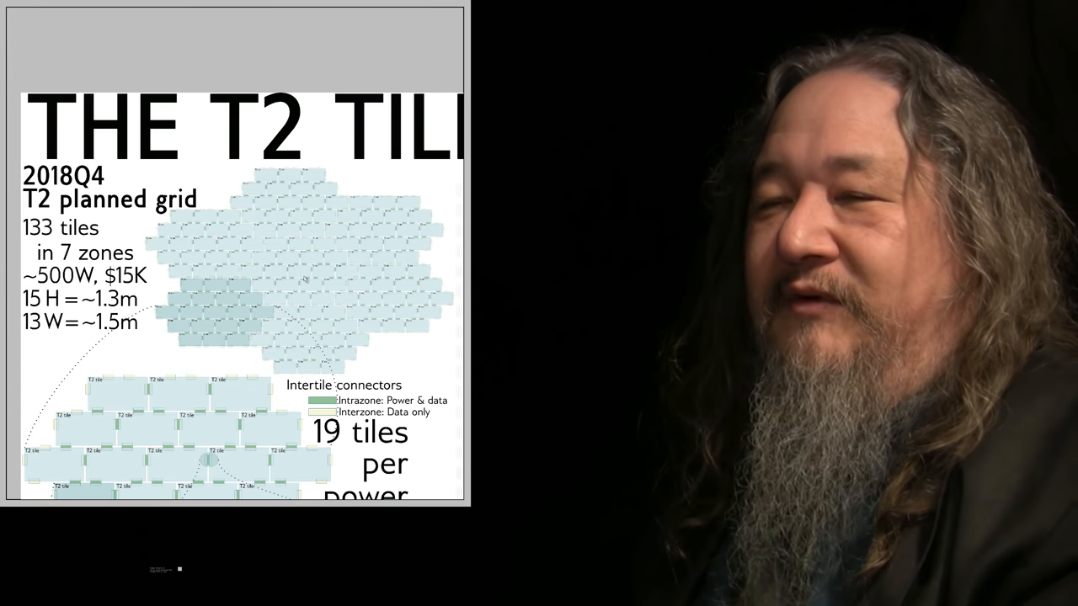
Step: Scroll the T2 slide down to the 14-pin Intertile Connector pinout and T2 tile section
scroll(down, 3)
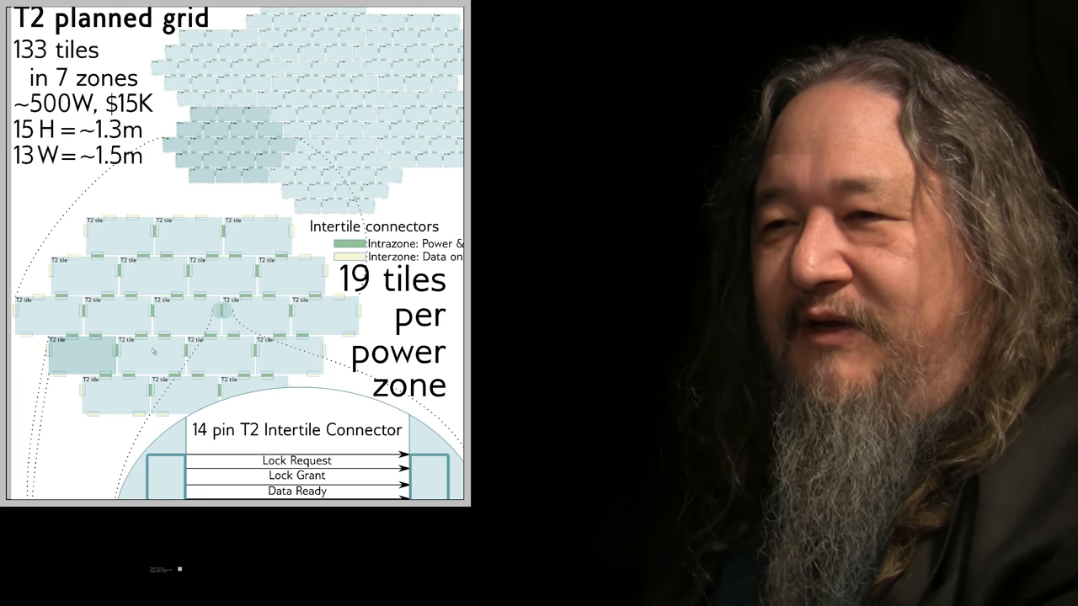
mouse_move(320, 307)
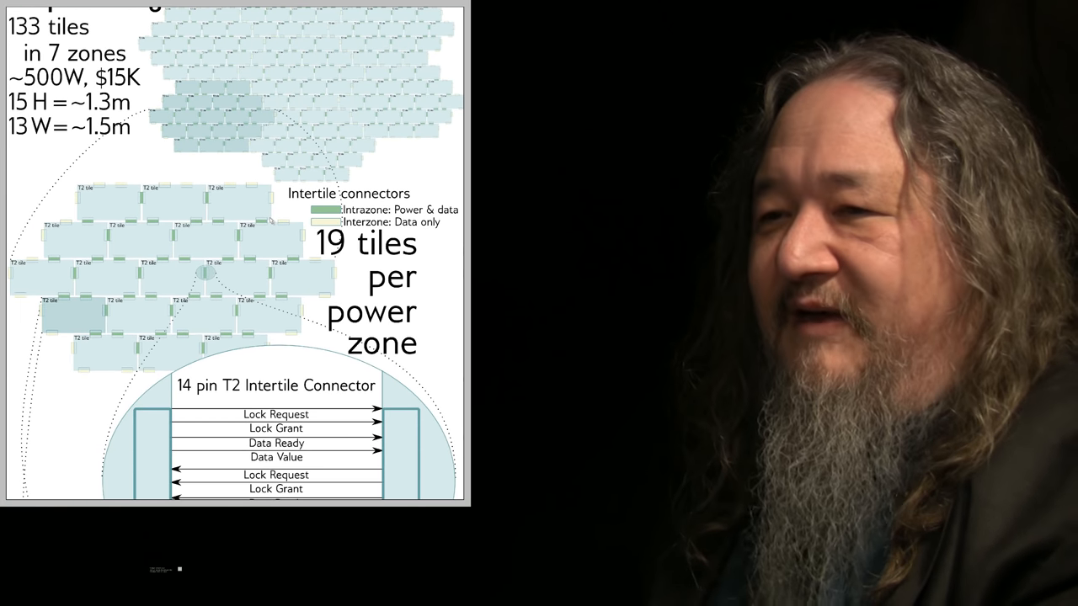
scroll(down, 3)
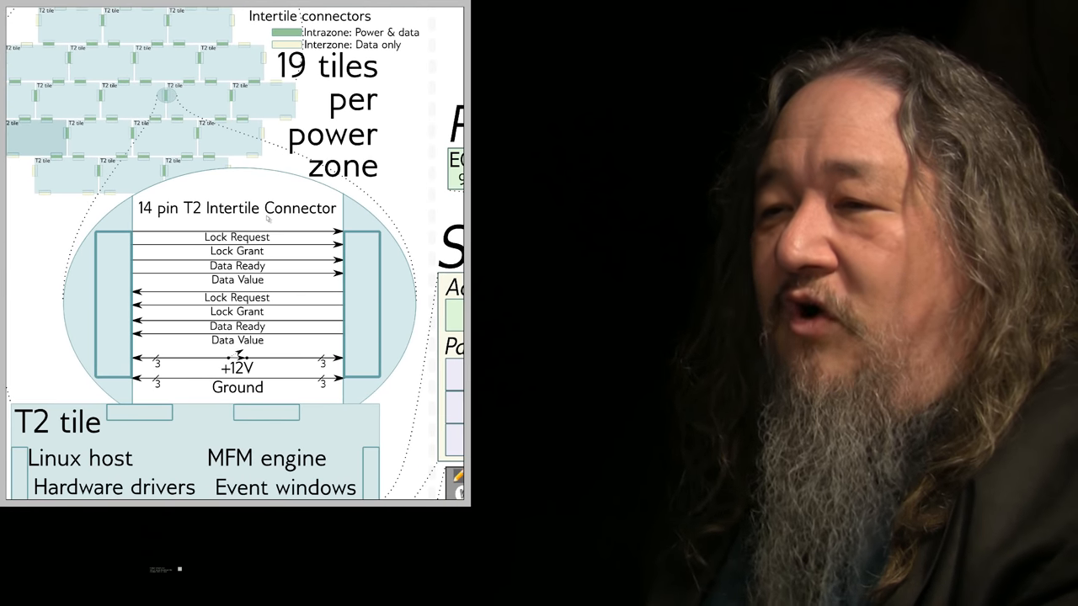